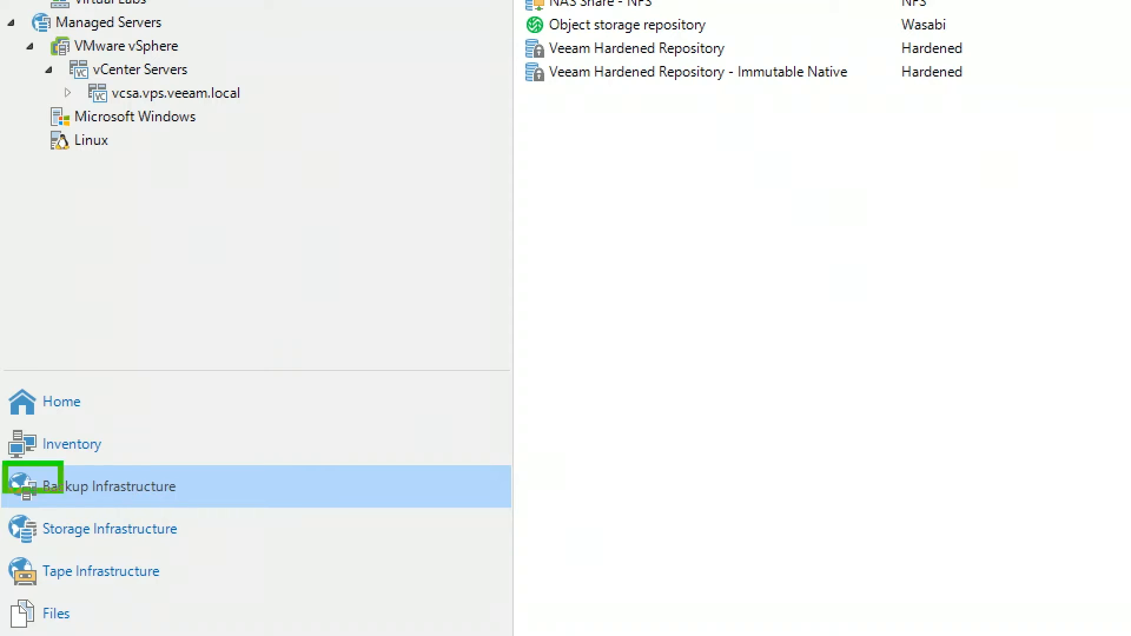
Step: Browse Backup Infrastructure and preview the Add Backup Repository object storage types, then cancel
click(116, 487)
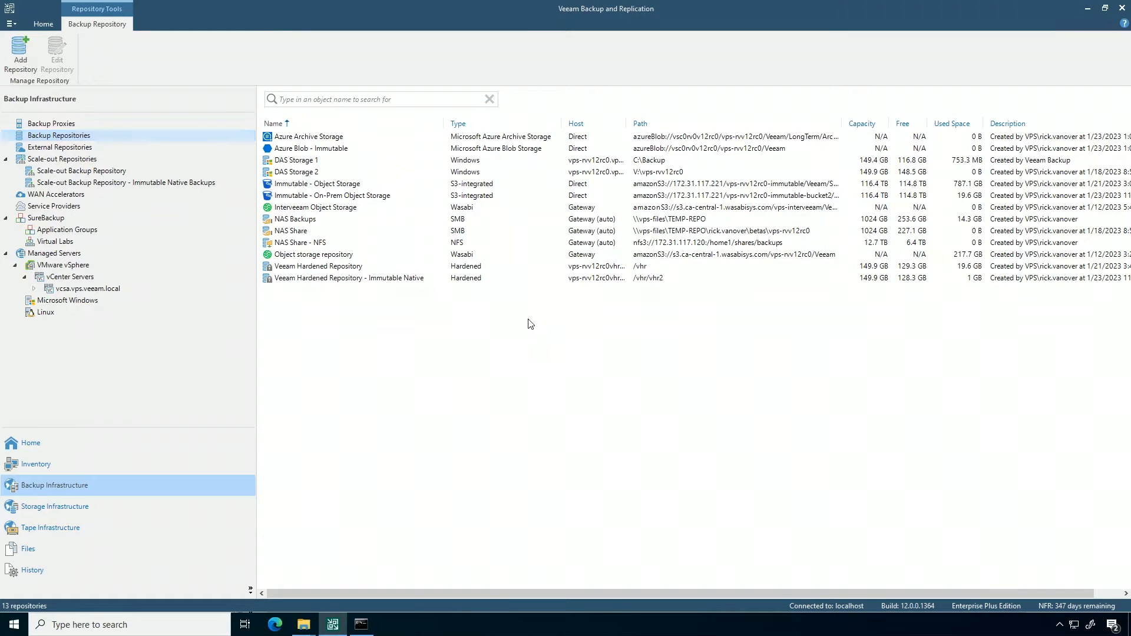
click(20, 55)
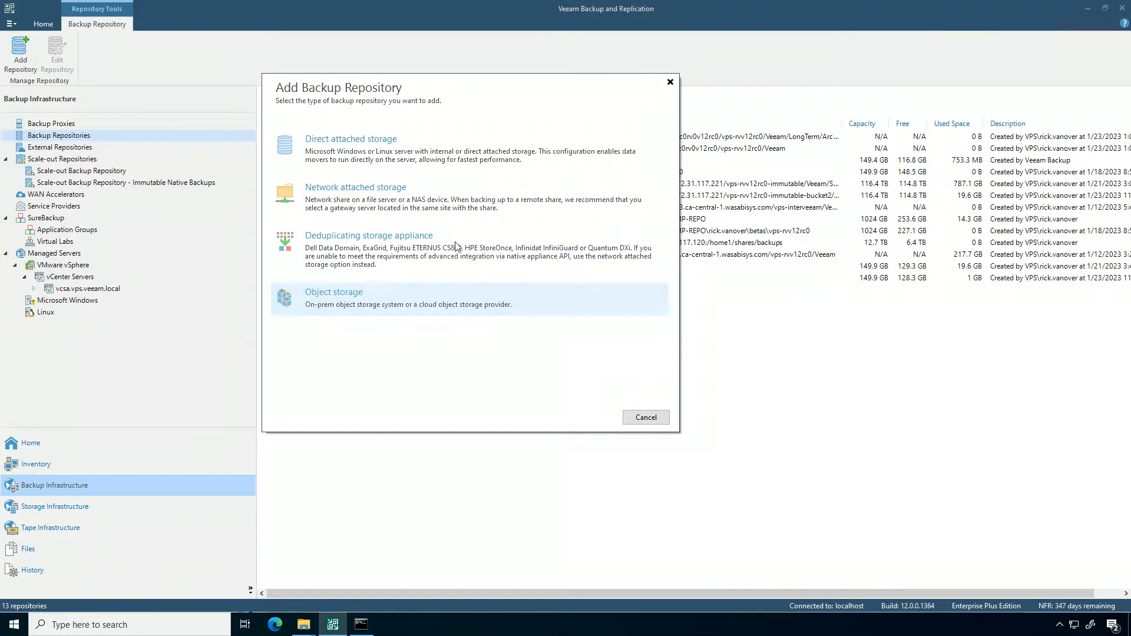
click(333, 291)
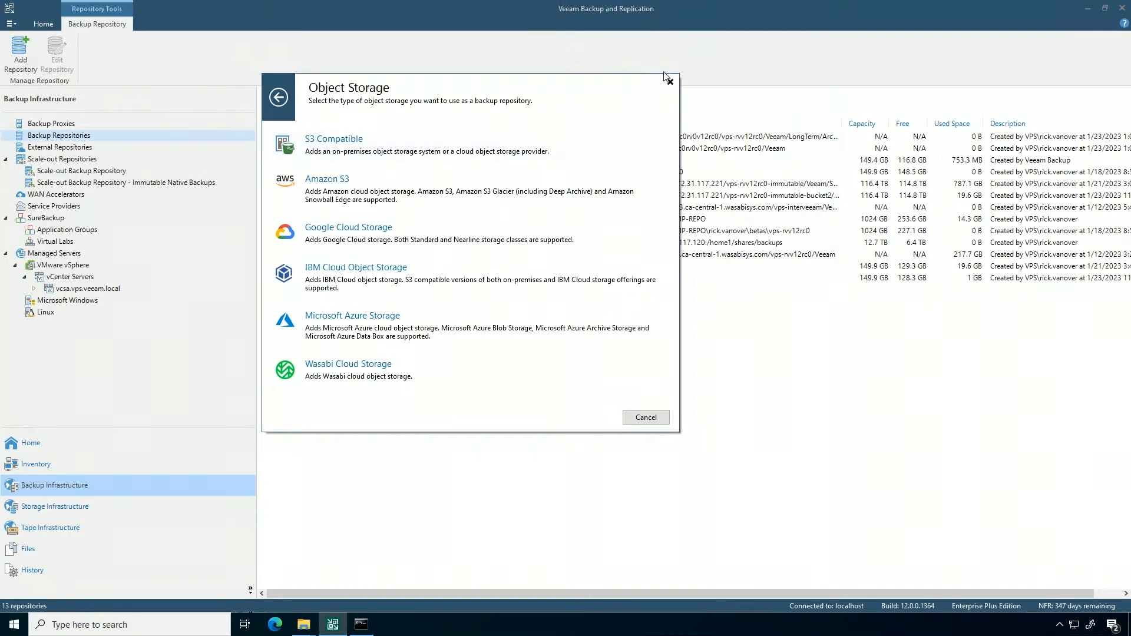
mouse_move(669, 81)
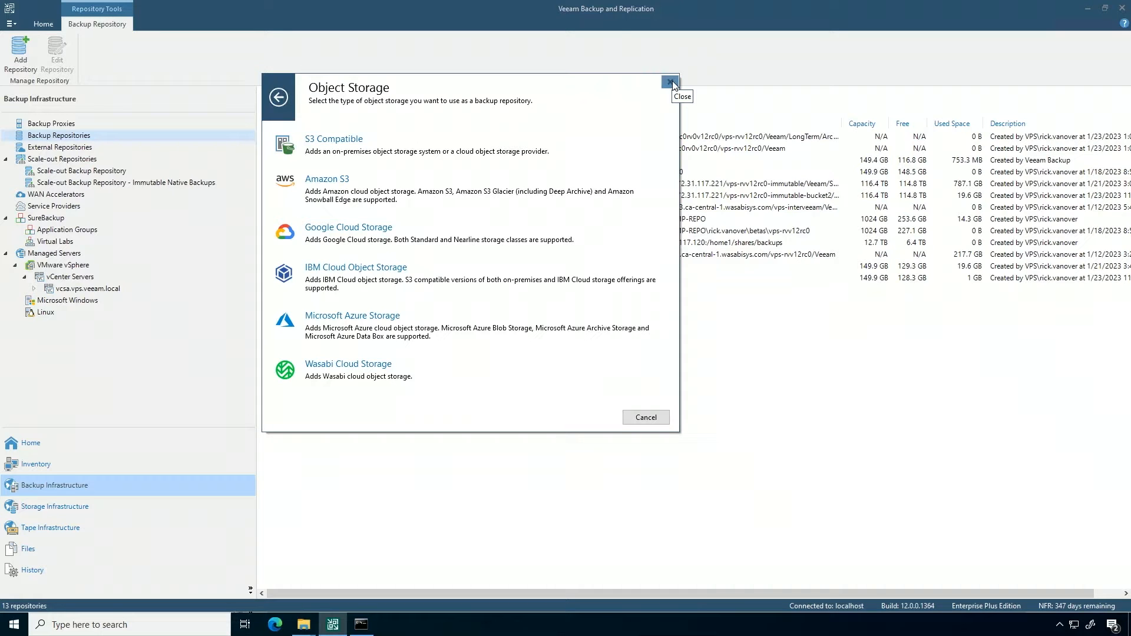
click(669, 81)
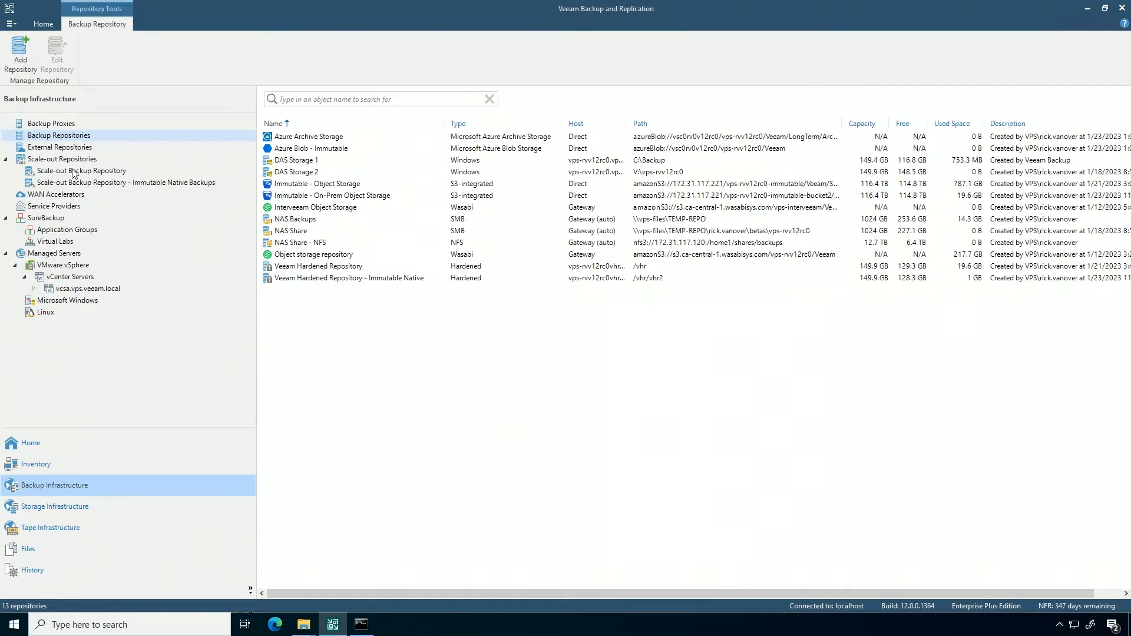
Step: Select the Scale-out Backup Repository to list its Azure Archive, Azure Blob - Immutable and NAS Backups extents
click(81, 171)
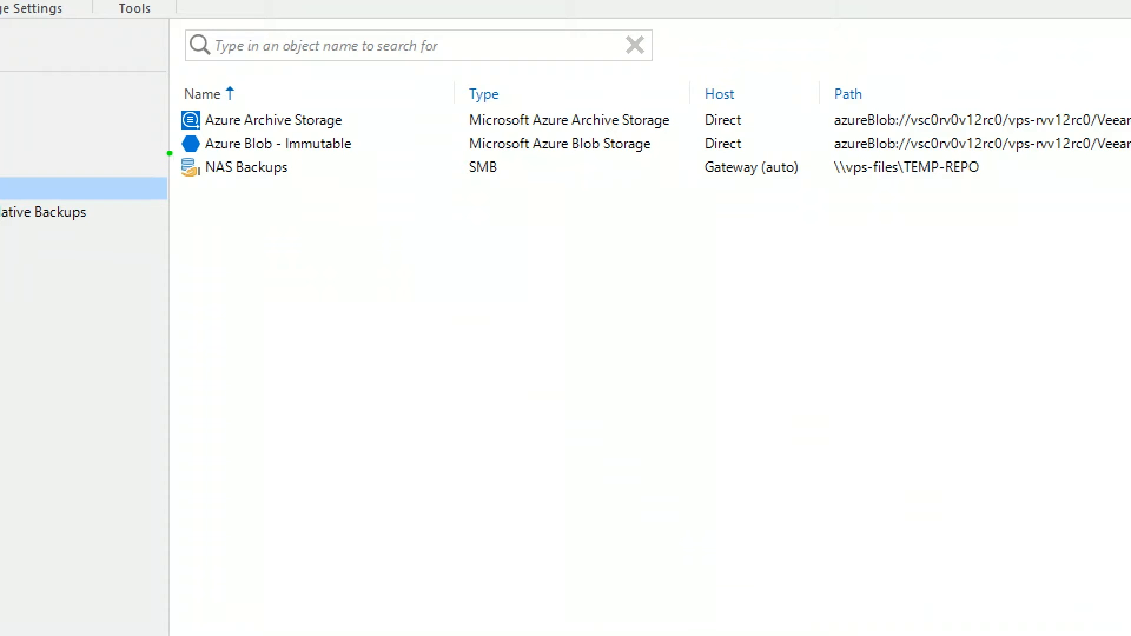
click(249, 167)
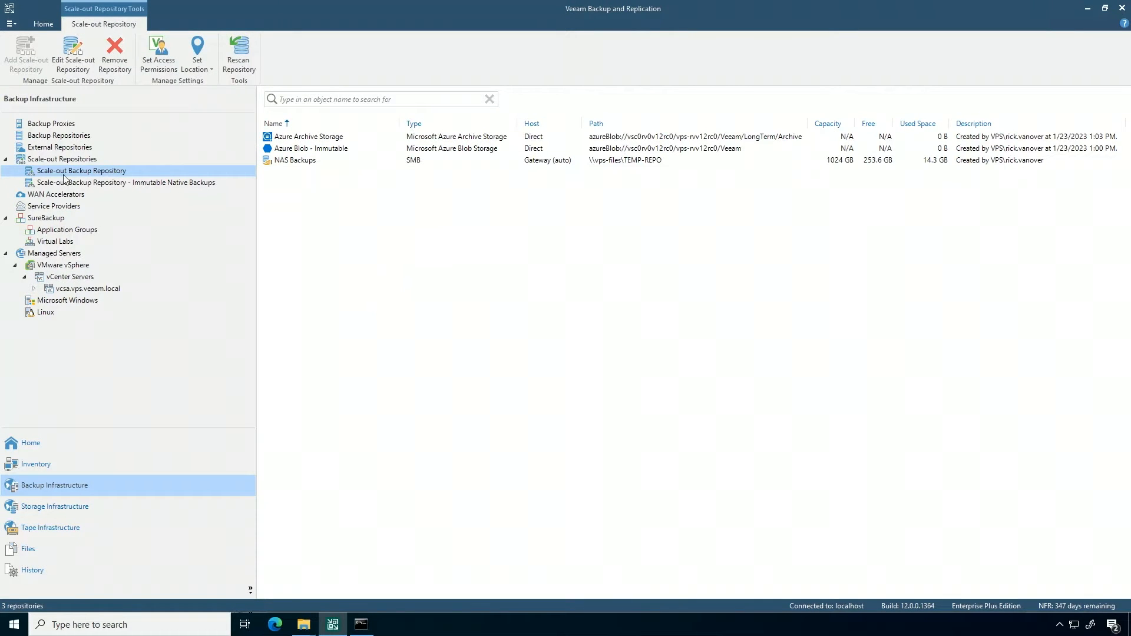
right_click(82, 170)
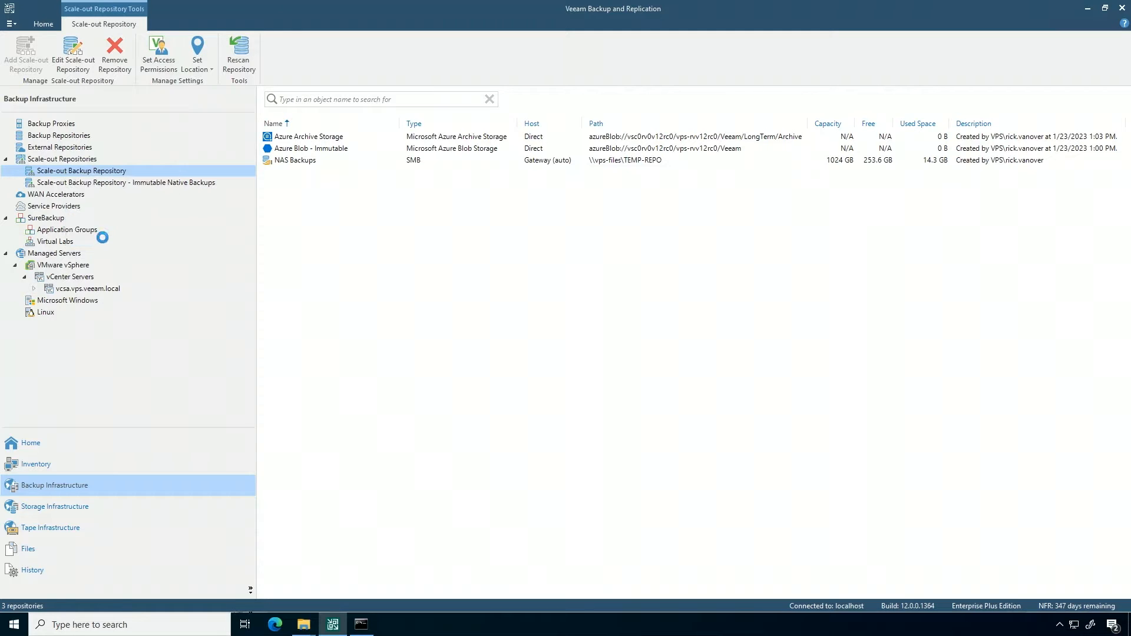
Step: Start editing the scale-out repository and go to the Performance Tier page
click(71, 54)
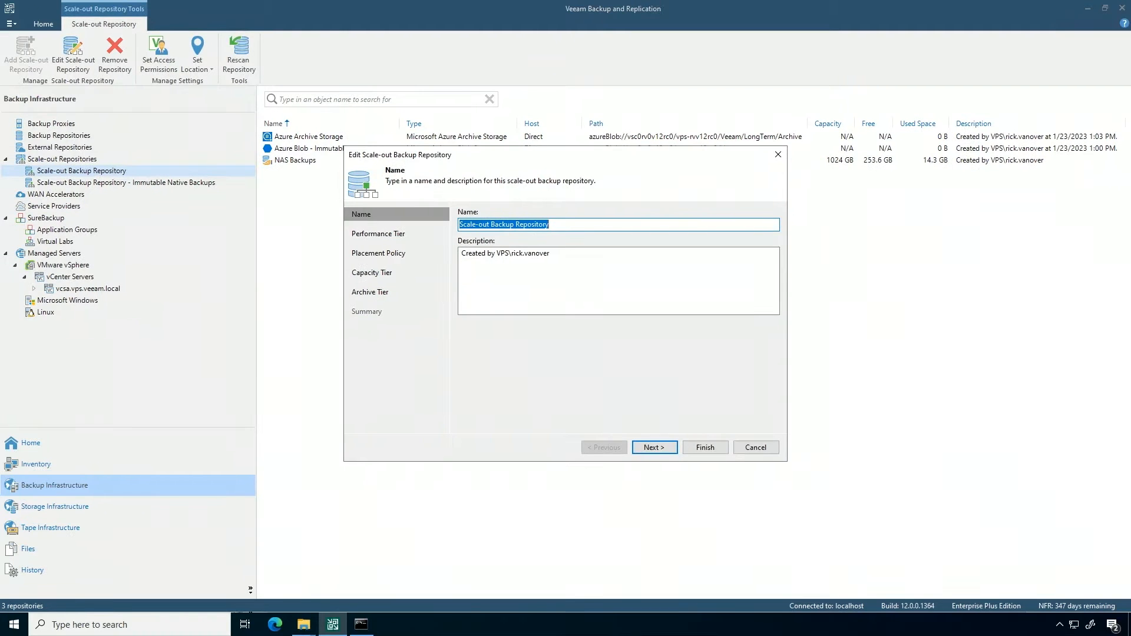
mouse_move(637, 346)
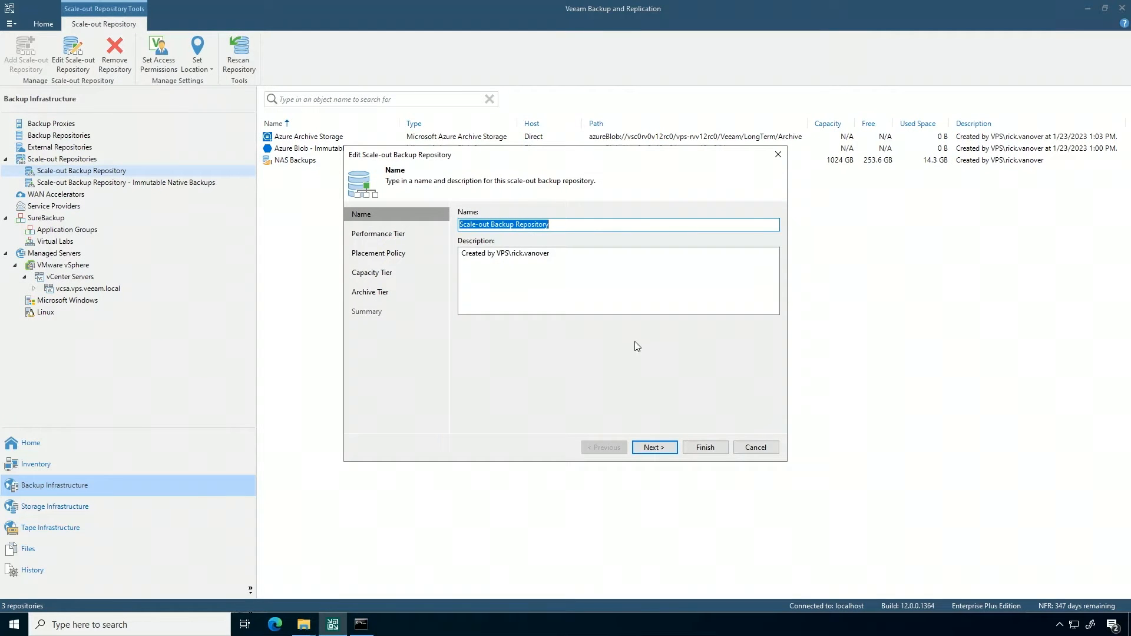
click(653, 447)
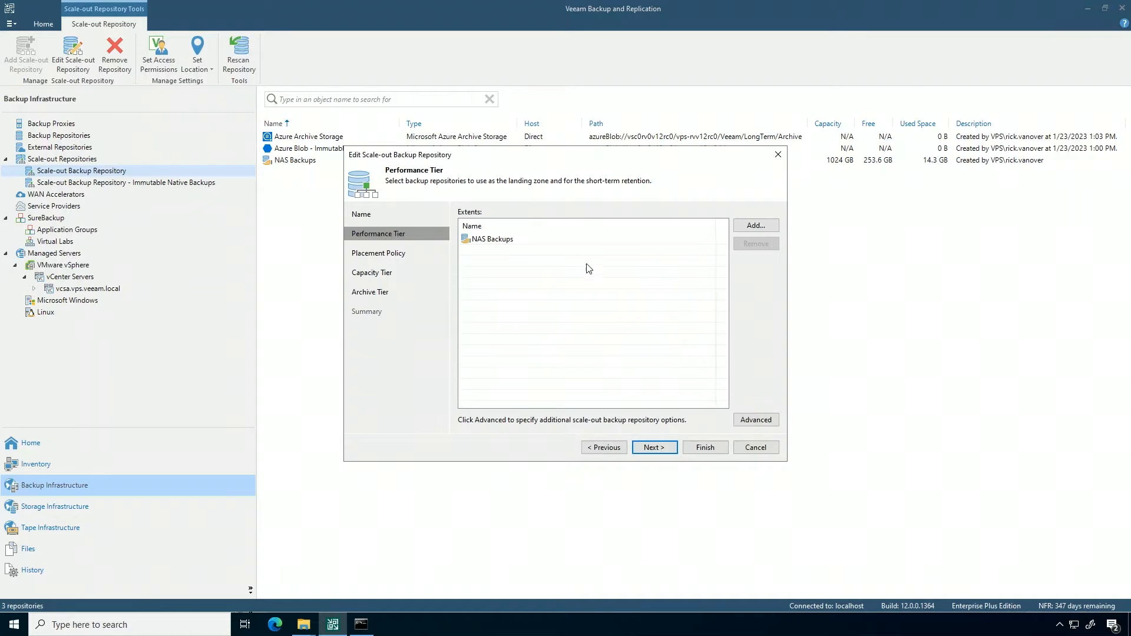
click(491, 239)
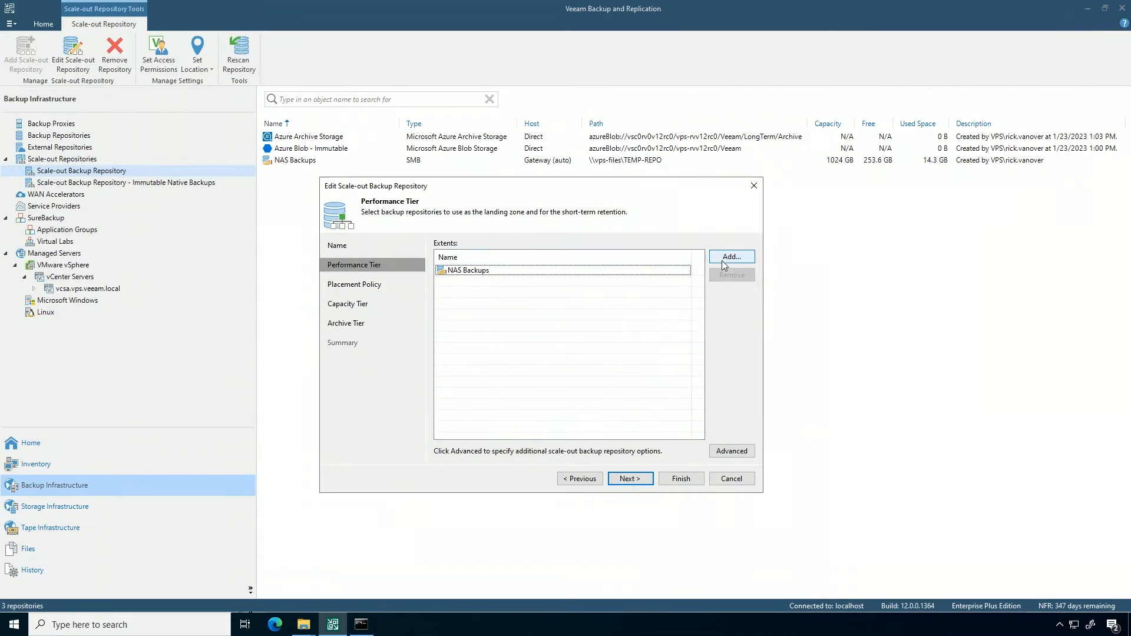
Step: Add NAS Share - NFS as a performance tier extent alongside NAS Backups
click(730, 257)
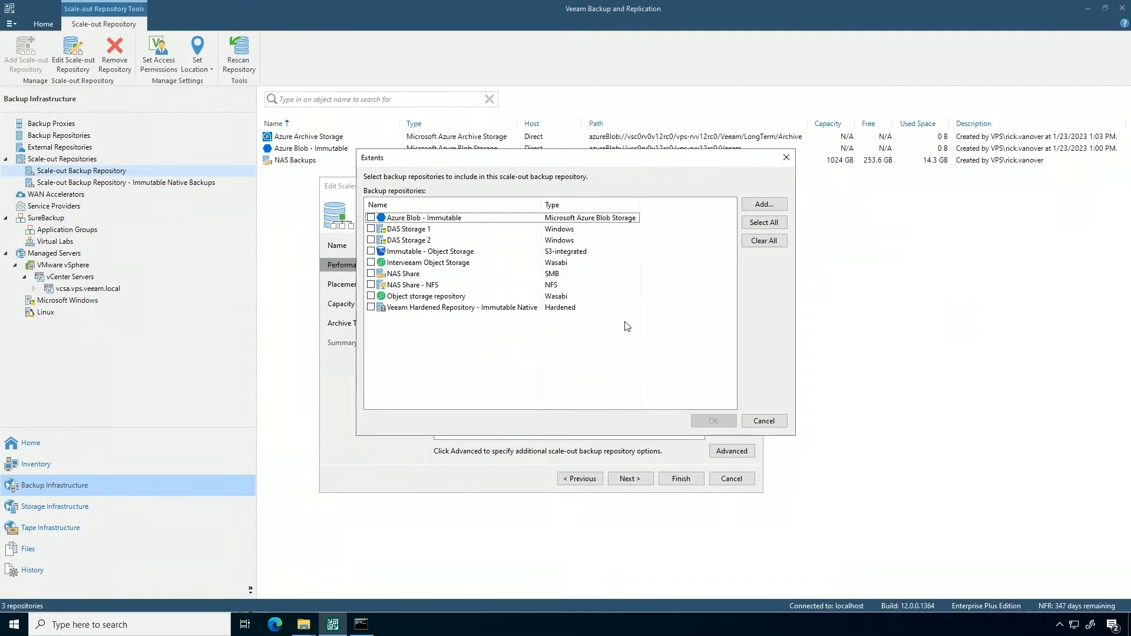
click(371, 285)
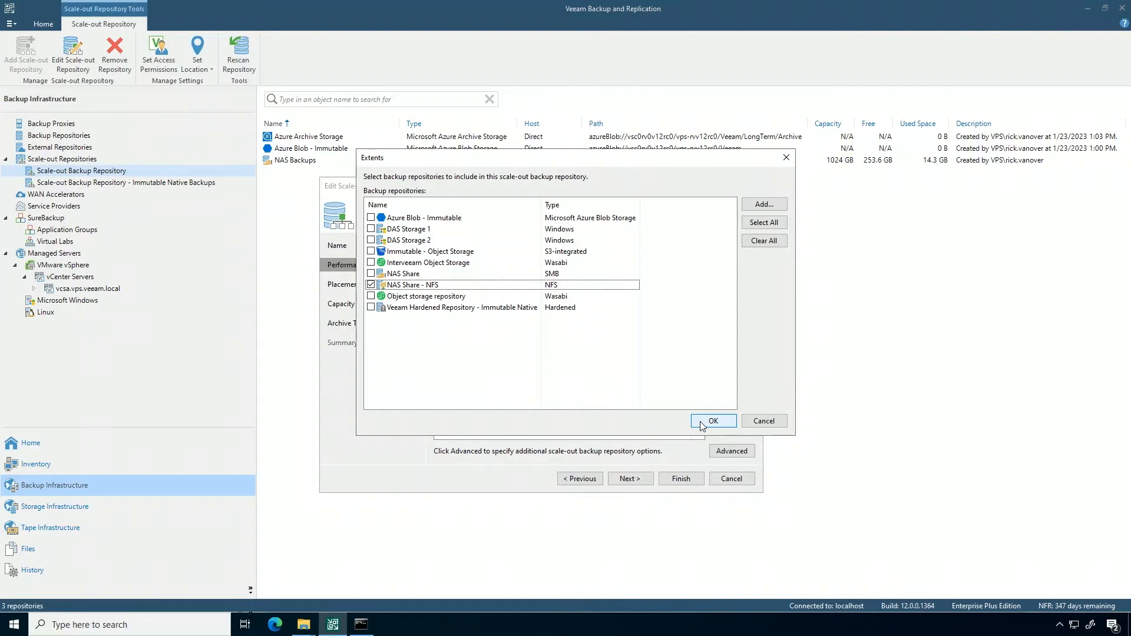
click(712, 420)
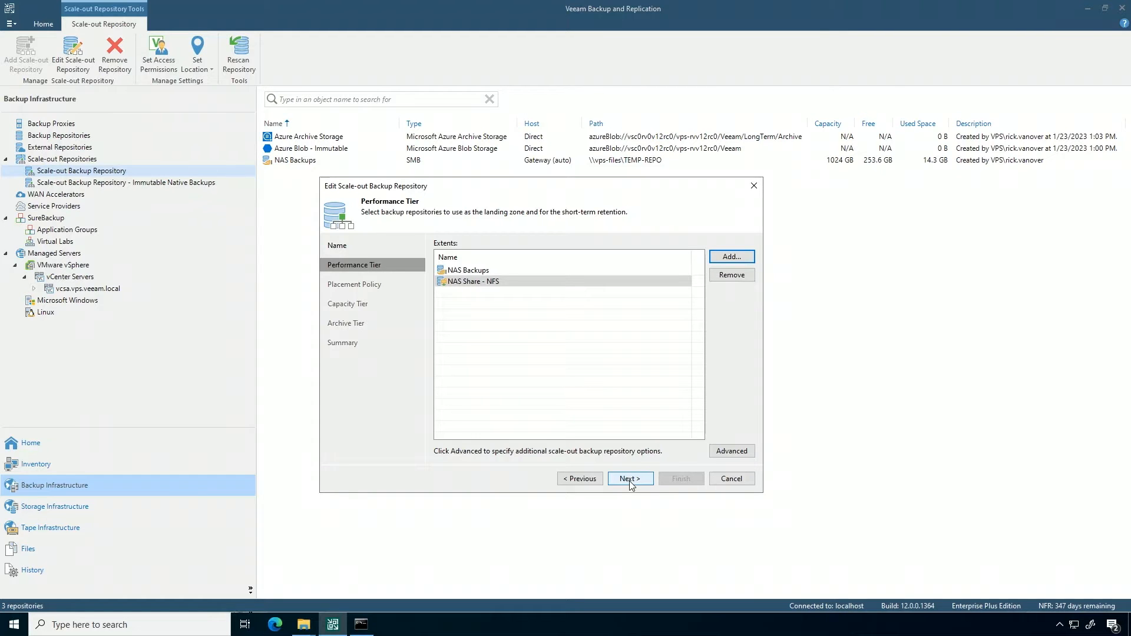
Step: Set placement policy to Performance and let NAS Share - NFS accept full and incremental backup files
click(627, 478)
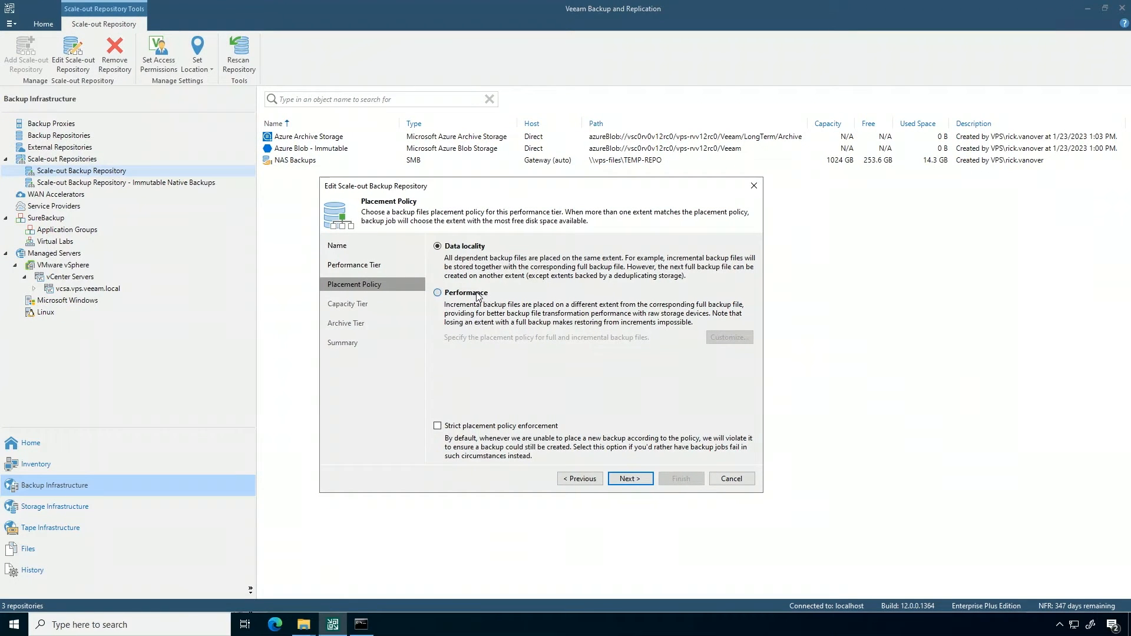
click(438, 292)
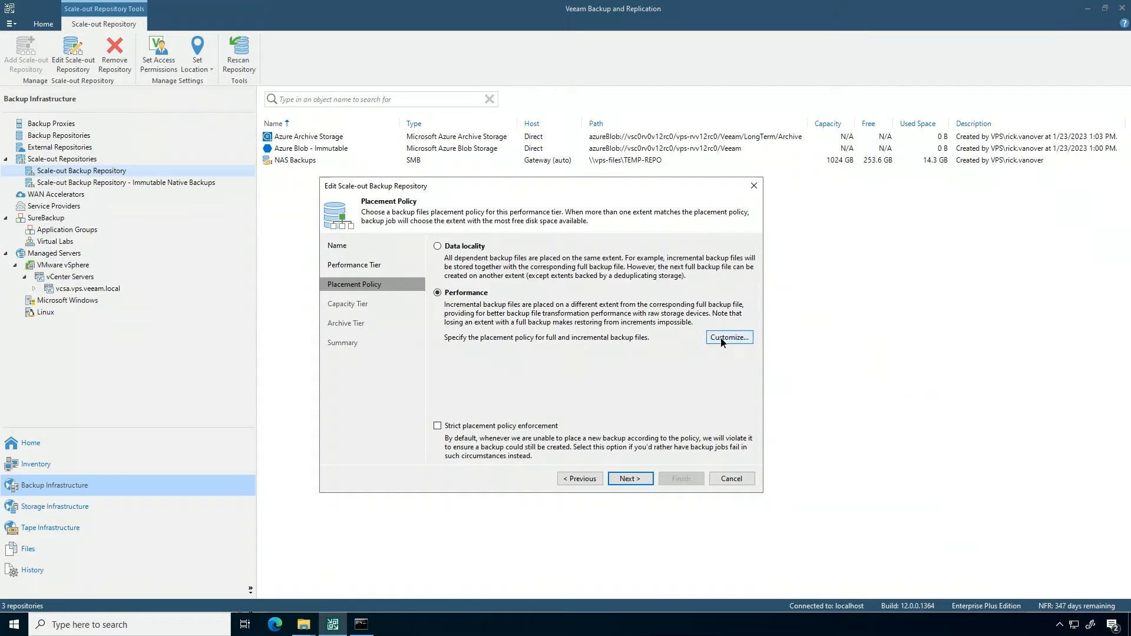
click(728, 336)
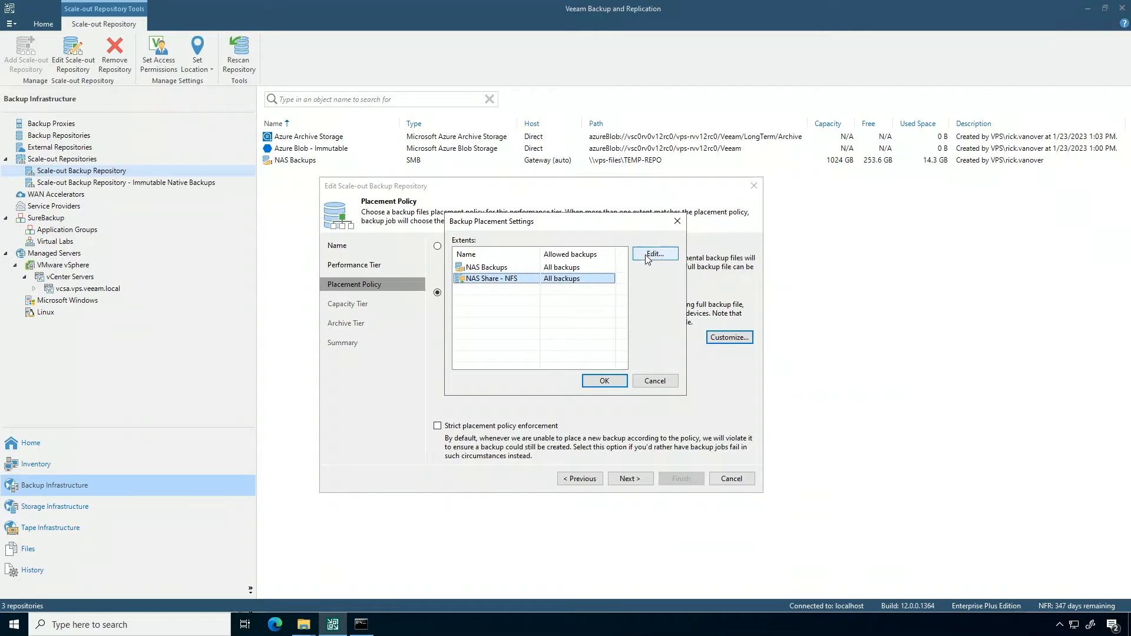
click(654, 253)
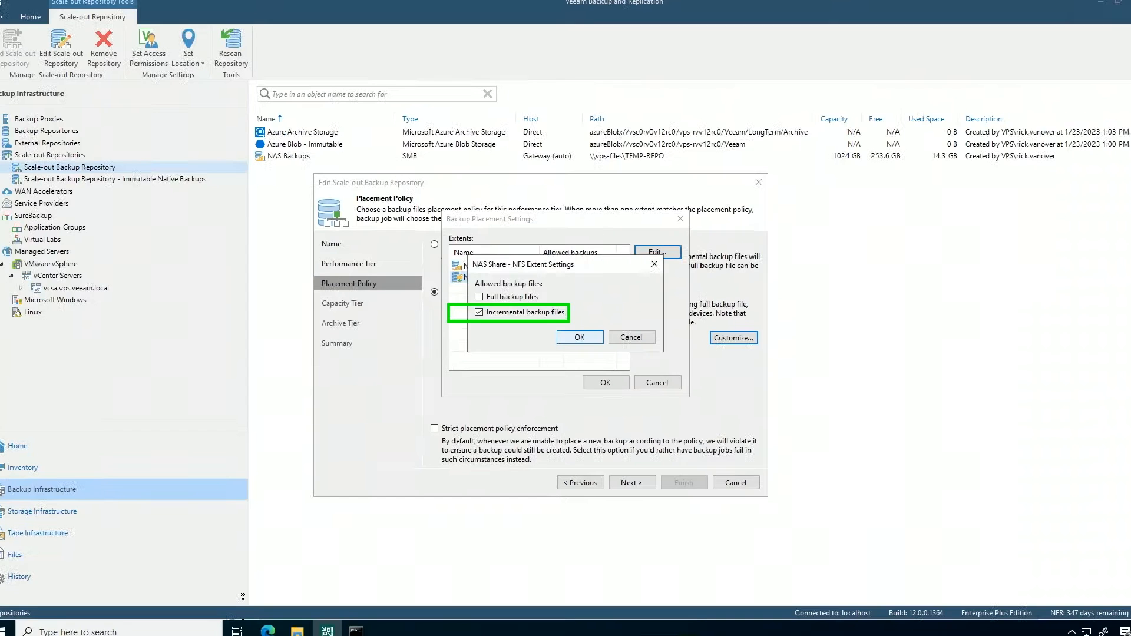
click(580, 337)
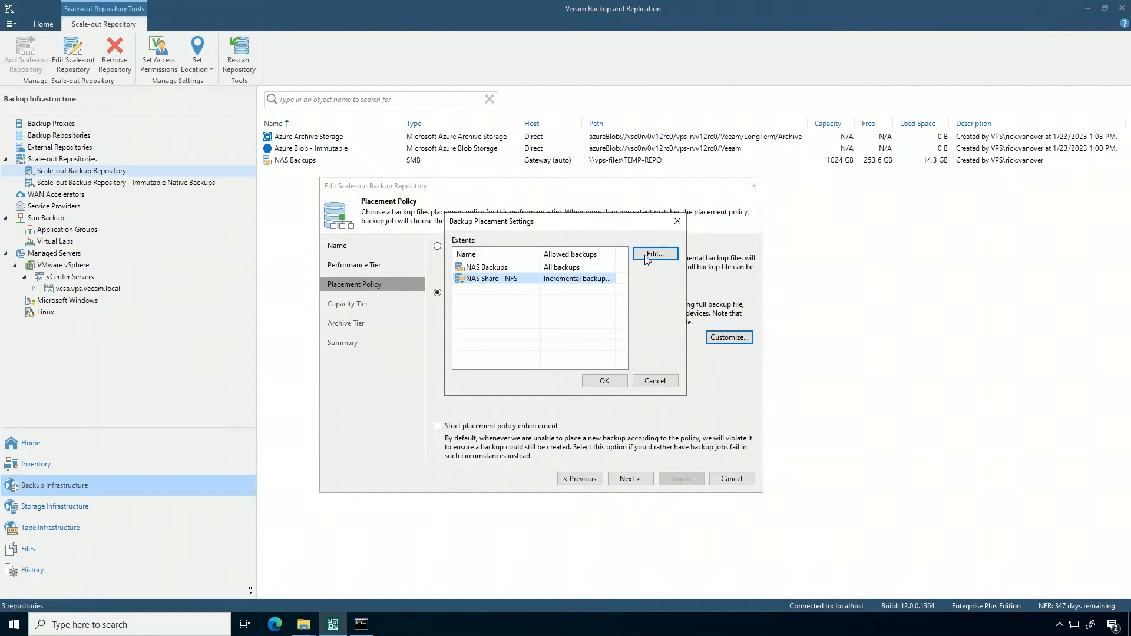
click(653, 253)
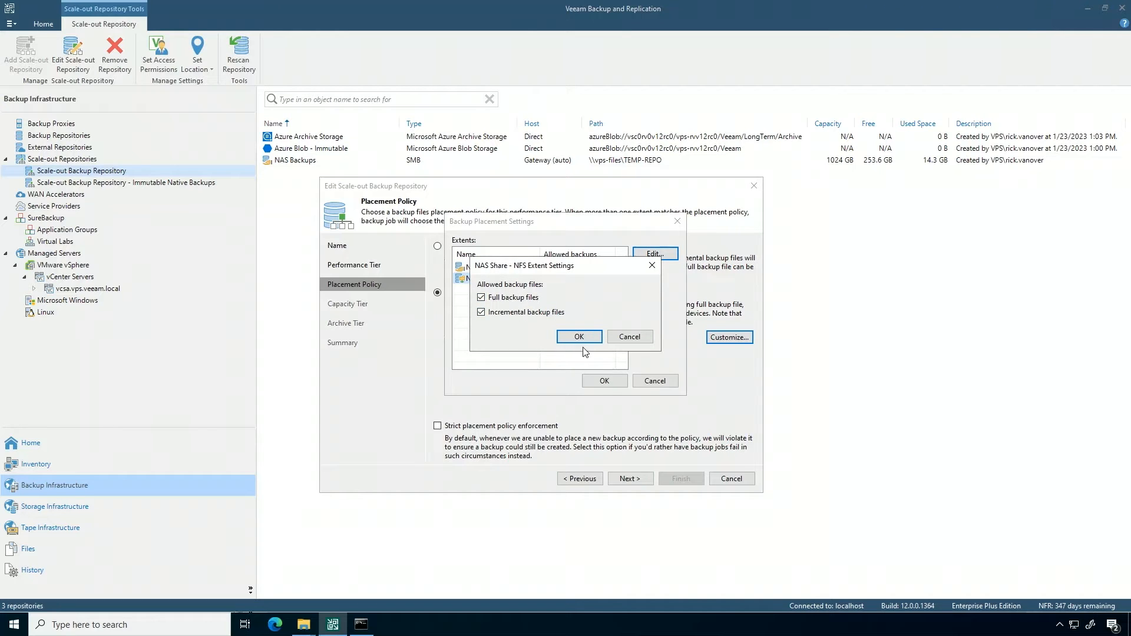
click(577, 335)
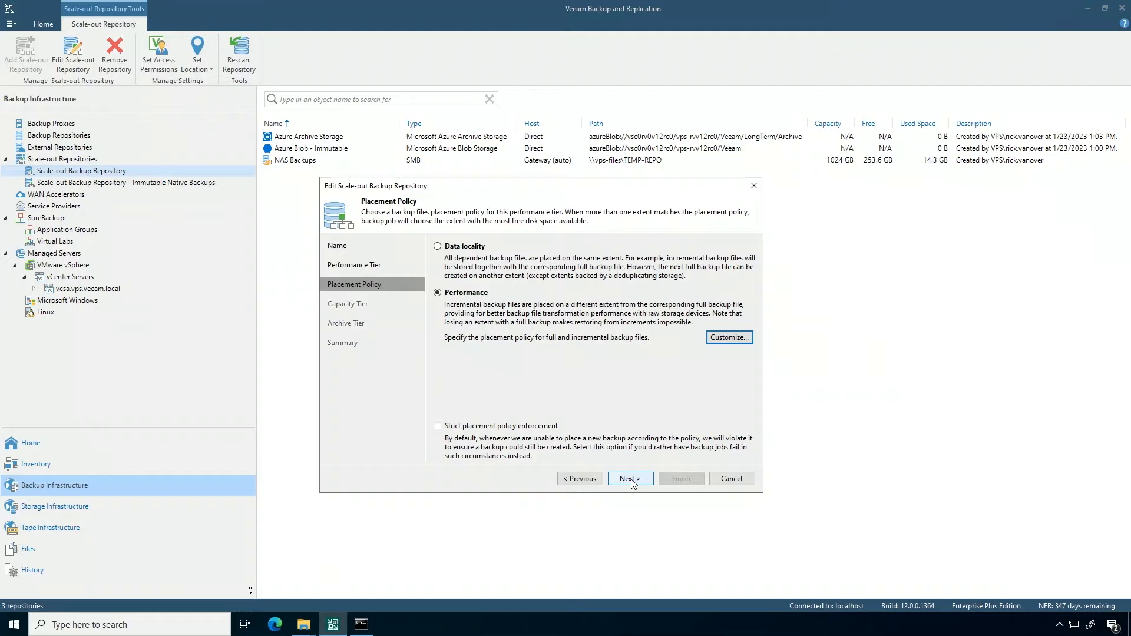
mouse_move(631, 482)
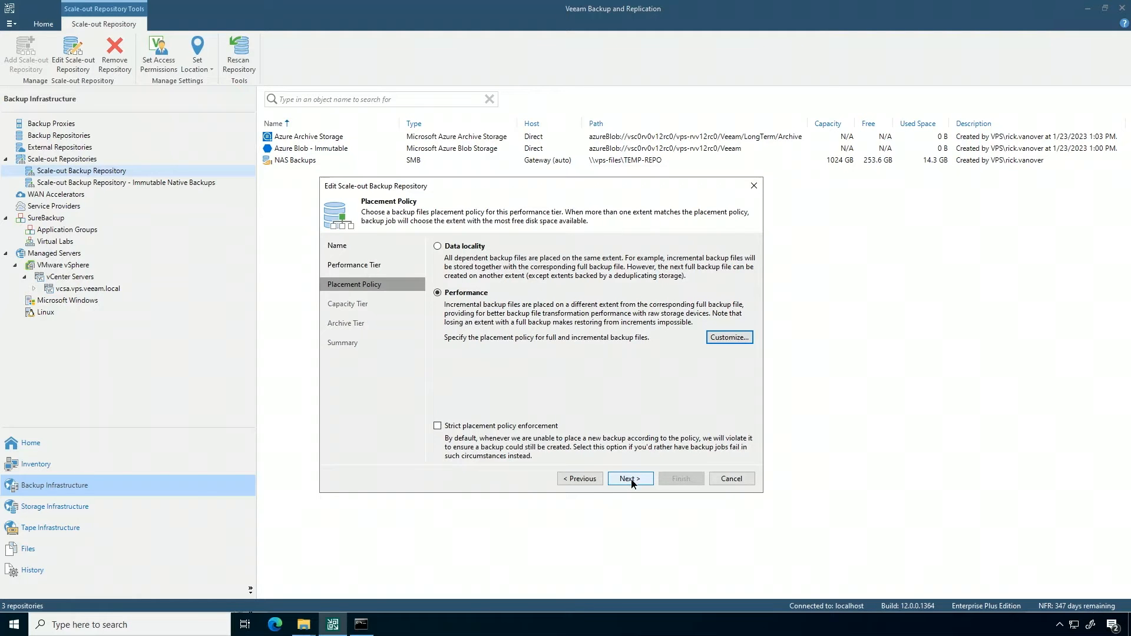
Step: Advance to the Capacity Tier page showing Azure Blob - Immutable with copy, 14-day move and encryption
click(627, 478)
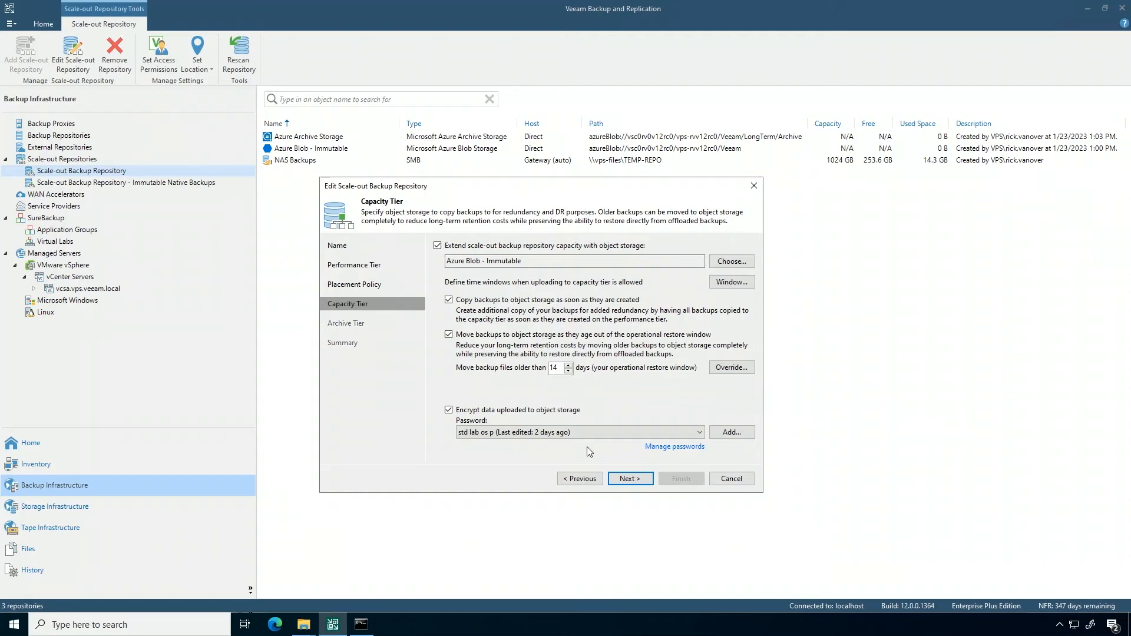
Step: Keep Azure Archive Storage at 90 days on the Archive Tier and apply the repository changes
click(628, 478)
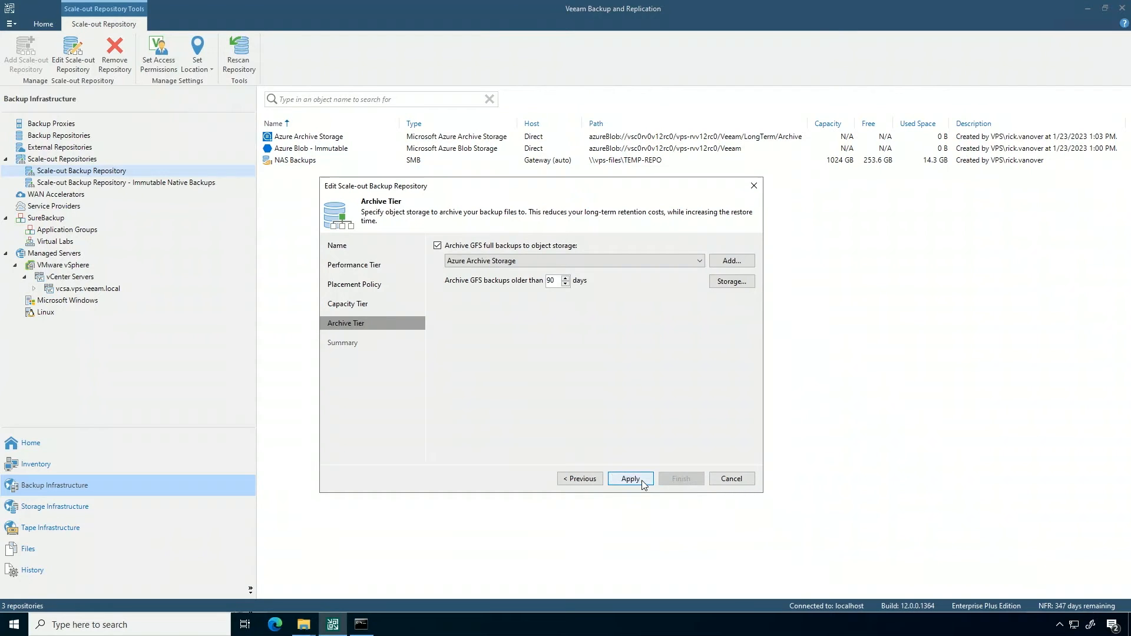
click(628, 479)
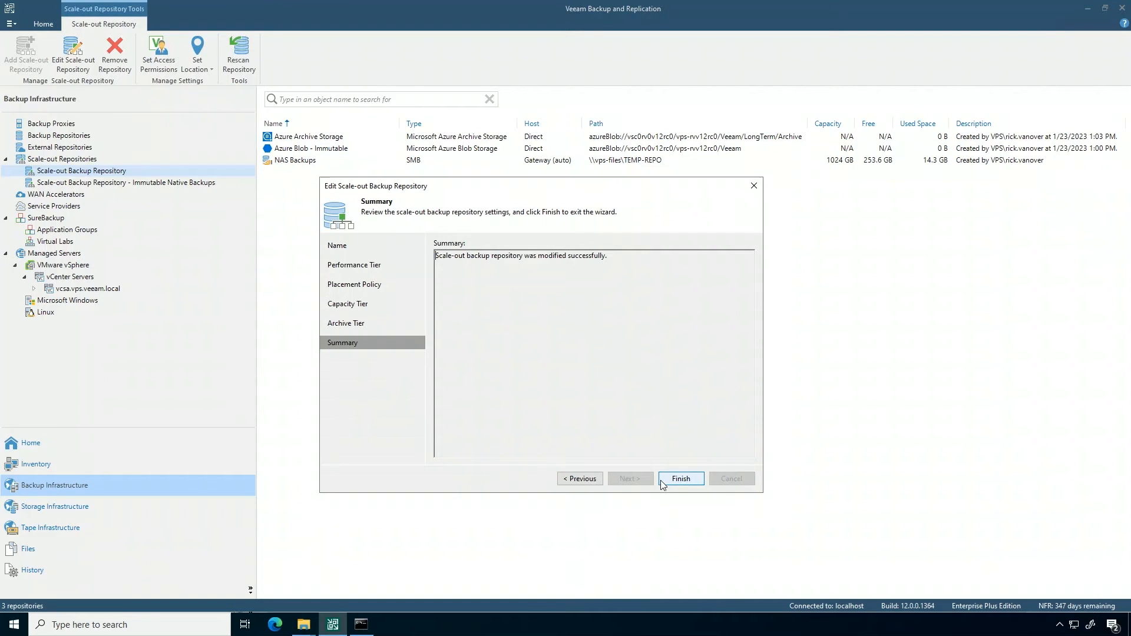
Step: Finish the wizard and put the NAS Backups extent into maintenance mode
click(680, 478)
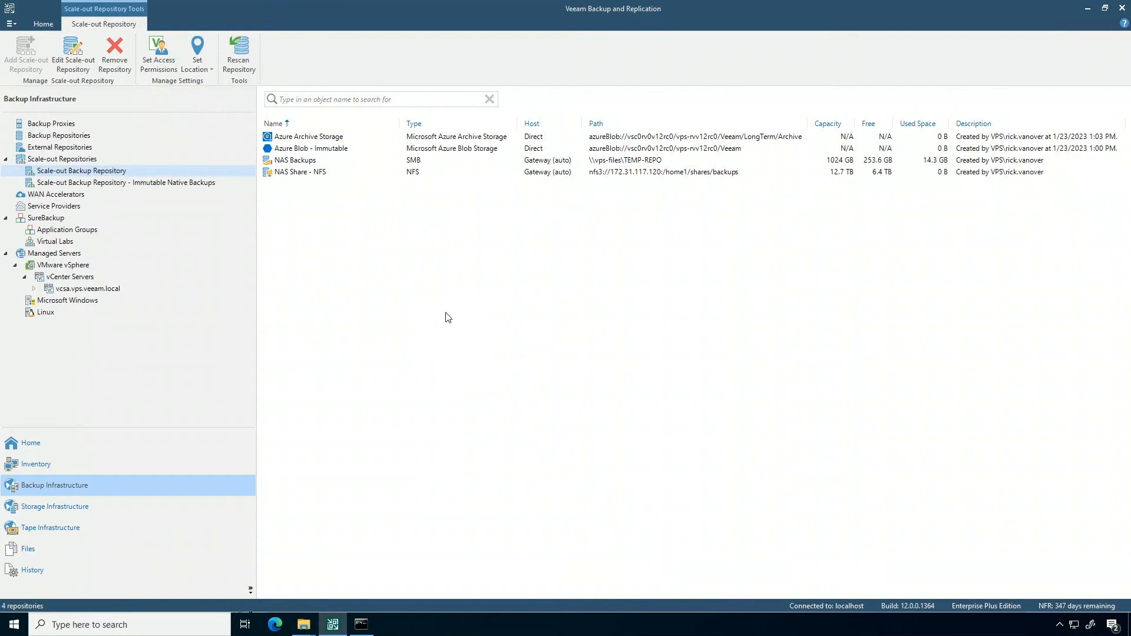
mouse_move(350, 176)
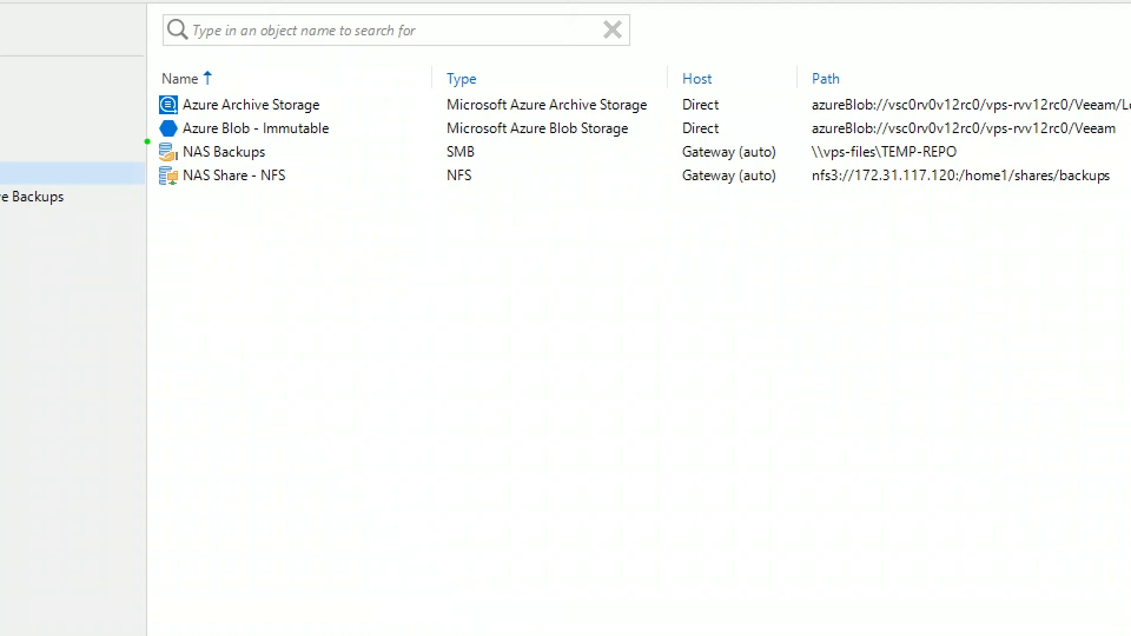
click(234, 152)
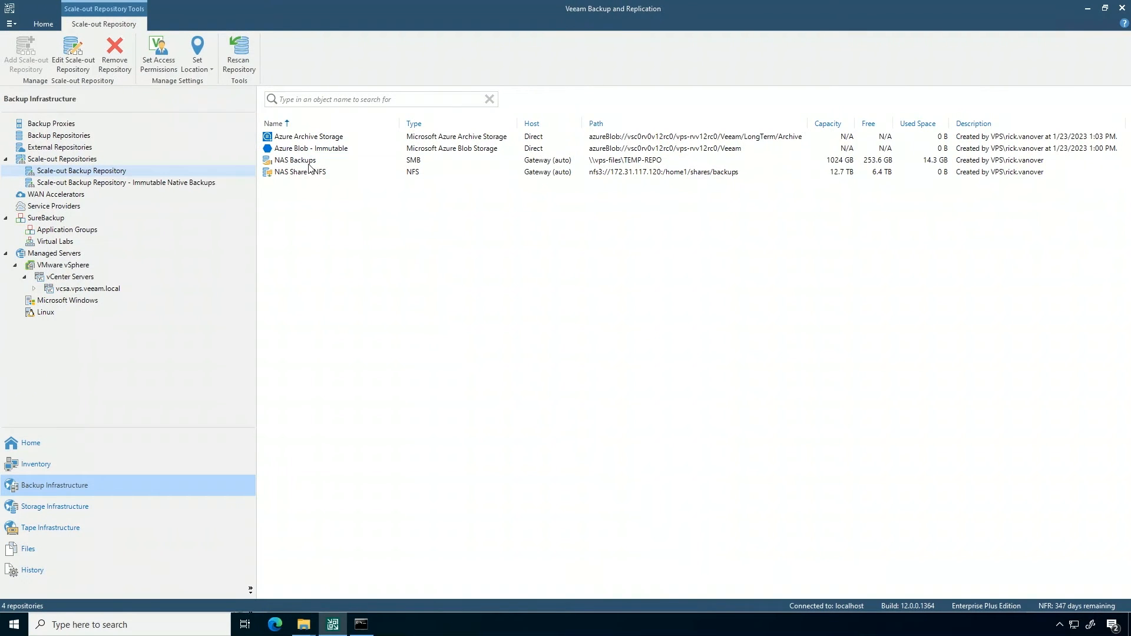
right_click(293, 159)
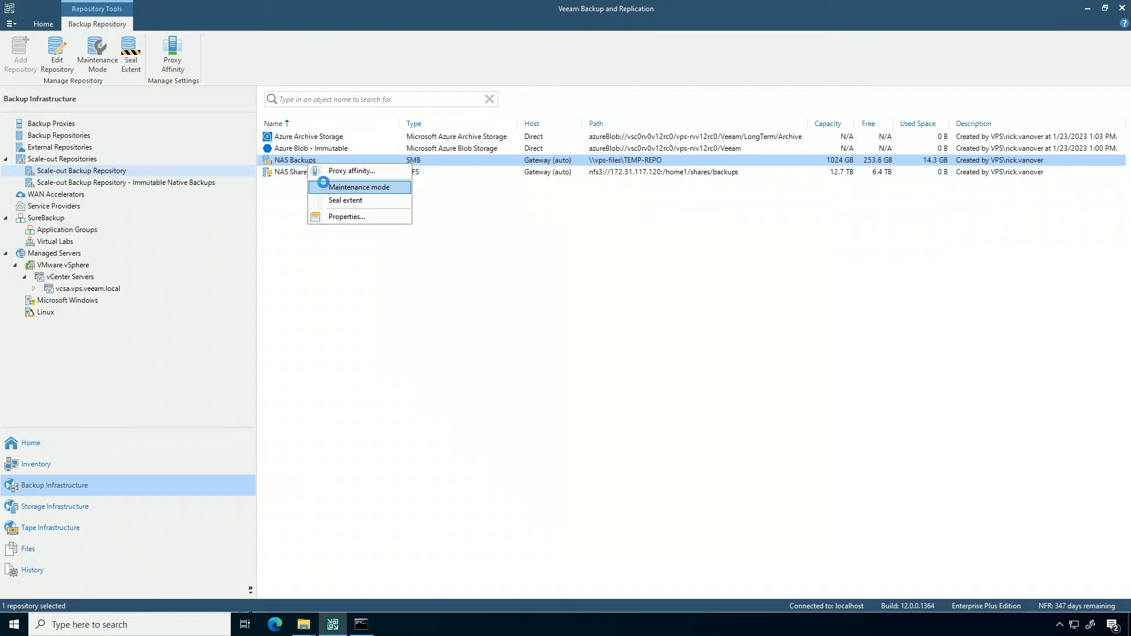
click(360, 188)
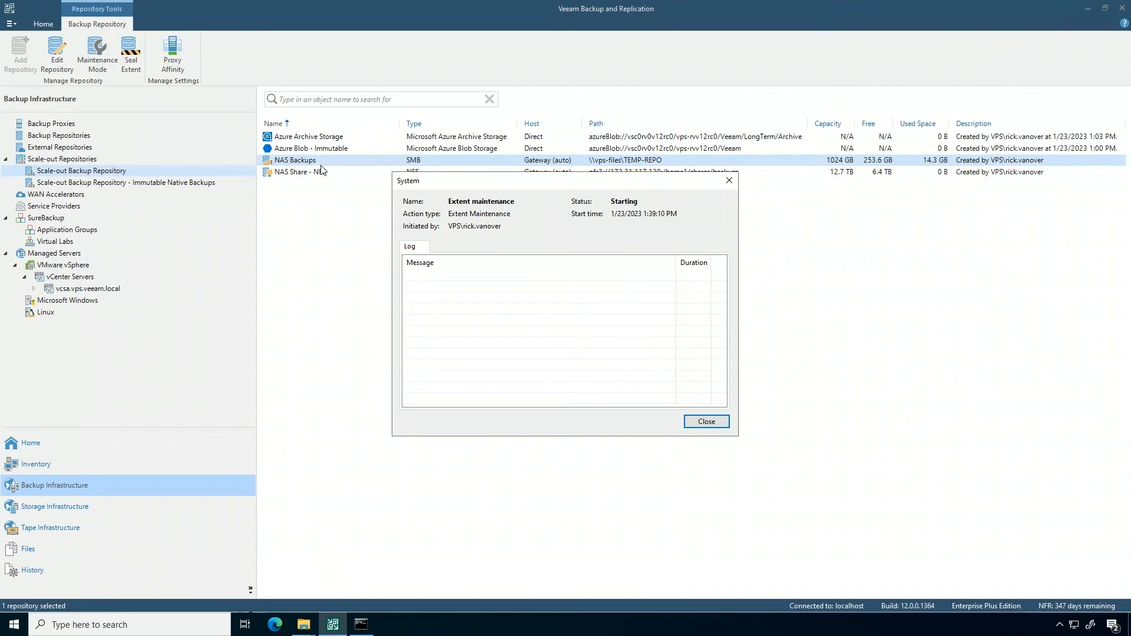
mouse_move(513, 225)
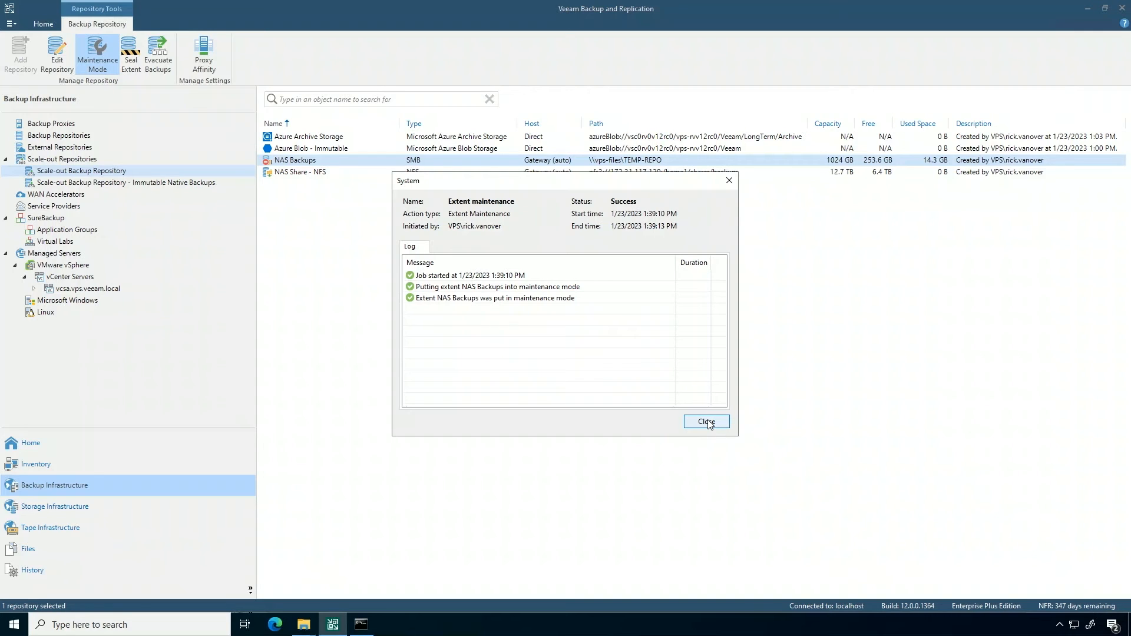
click(706, 422)
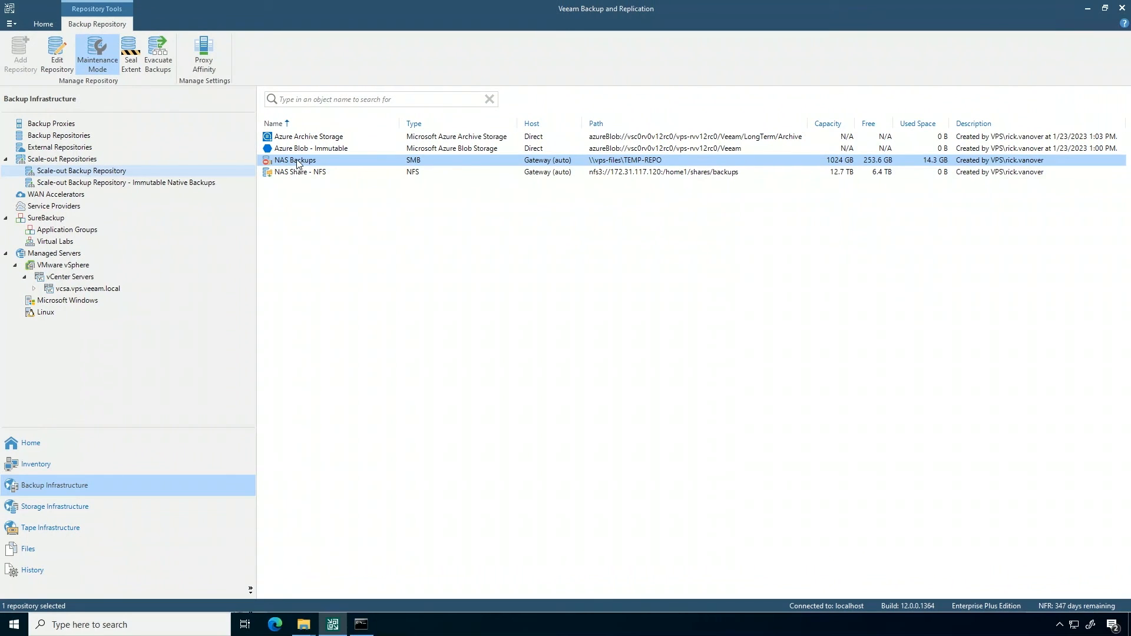
Step: Evacuate all backups from the NAS Backups extent and dismiss the job window
right_click(295, 159)
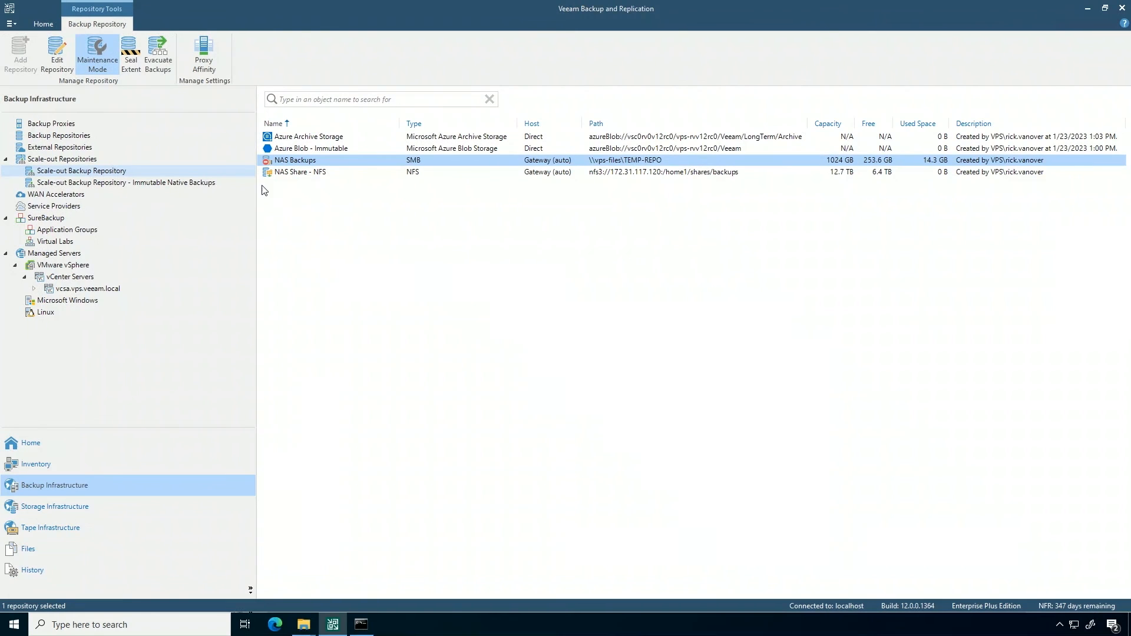
right_click(294, 159)
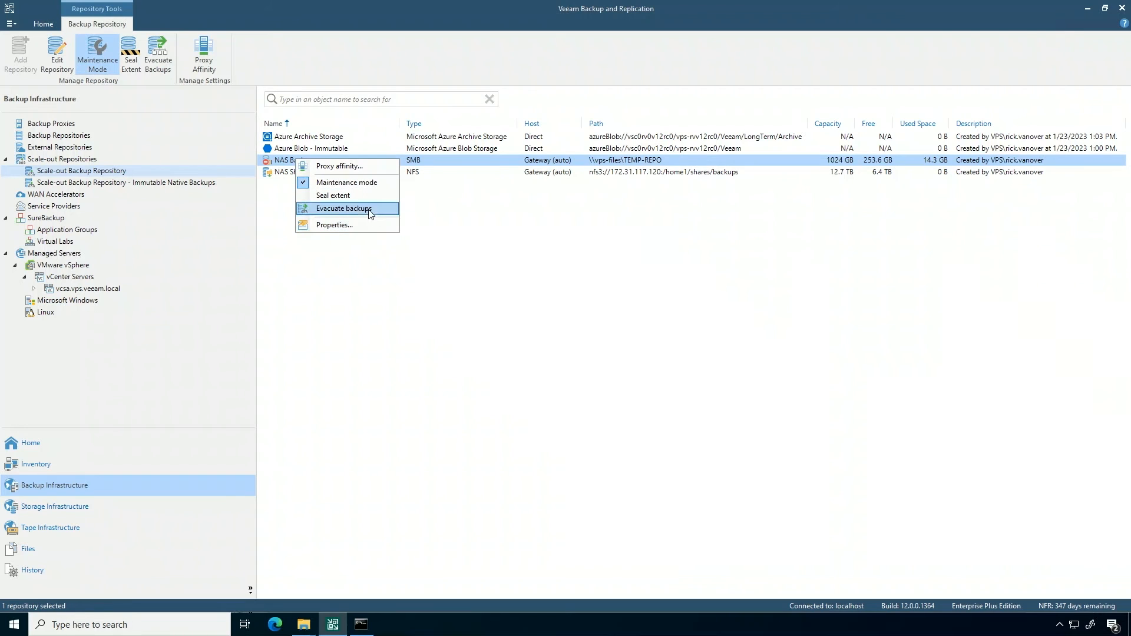
click(344, 209)
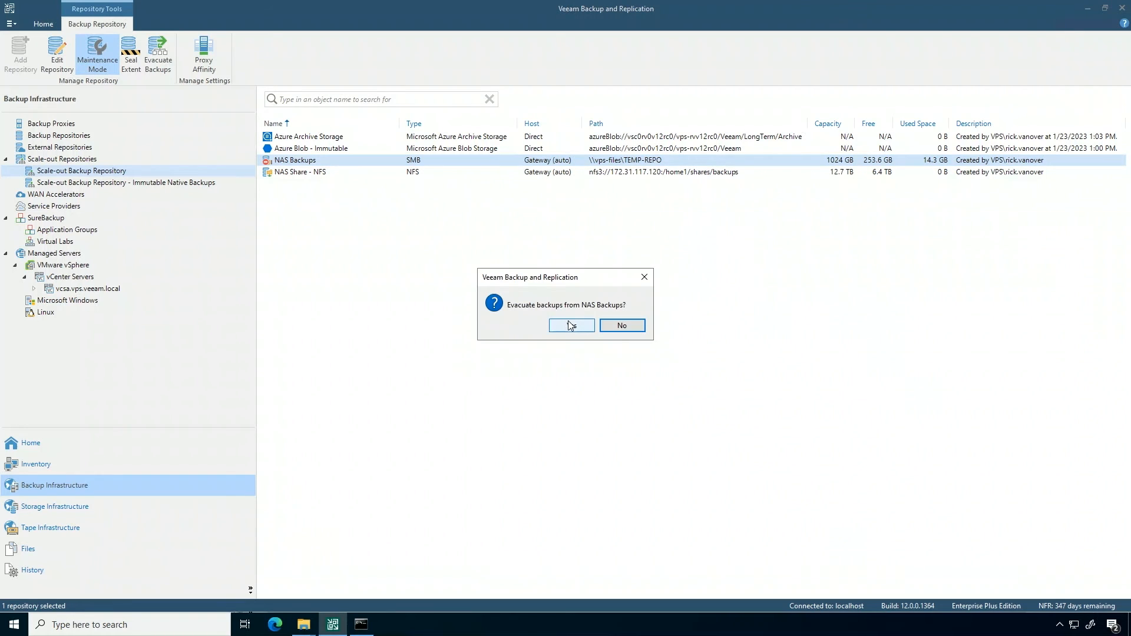
click(571, 325)
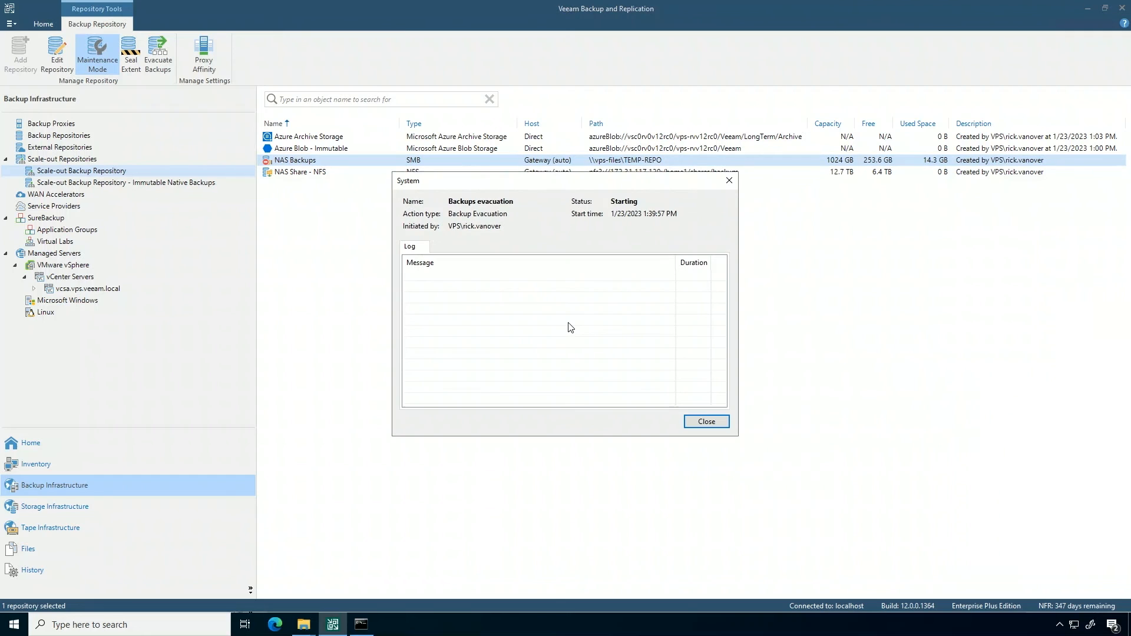
mouse_move(937, 173)
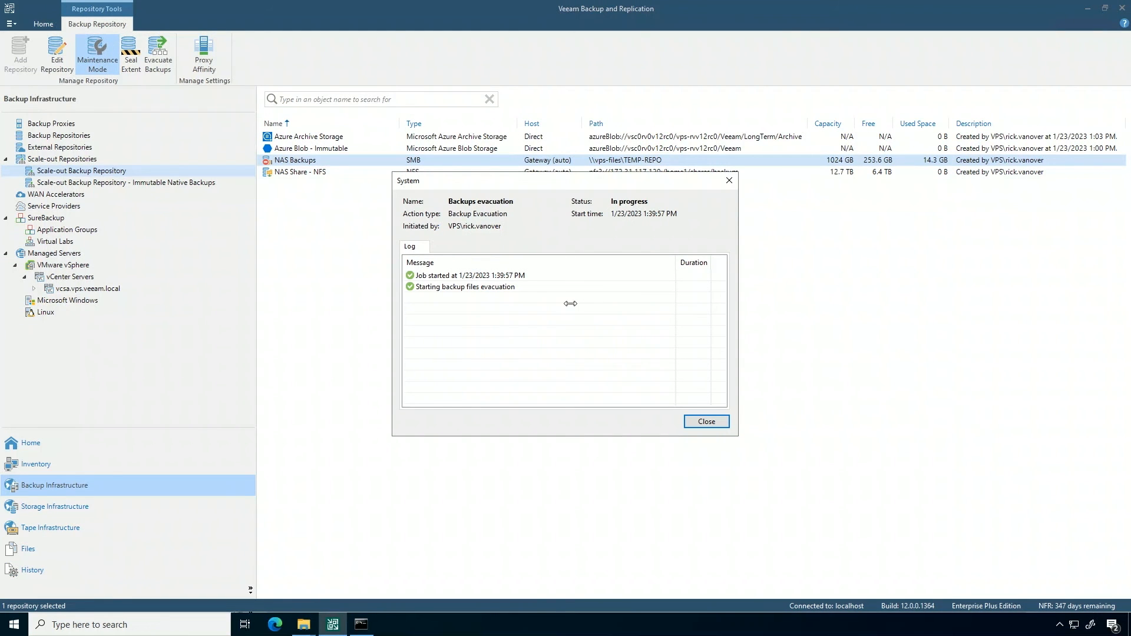
mouse_move(546, 226)
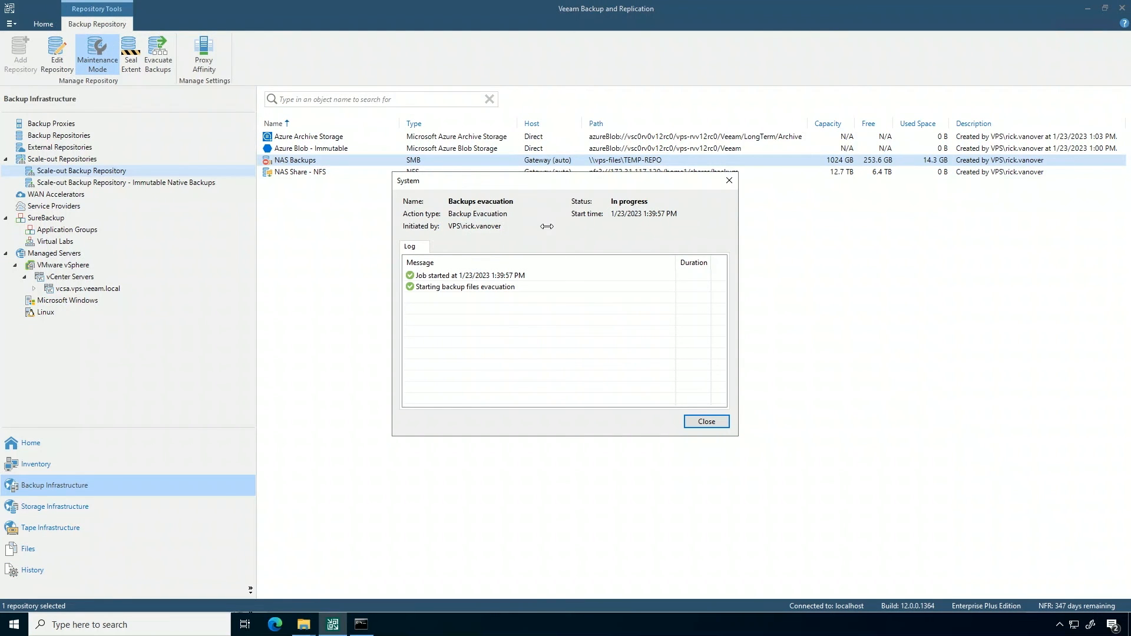
mouse_move(555, 234)
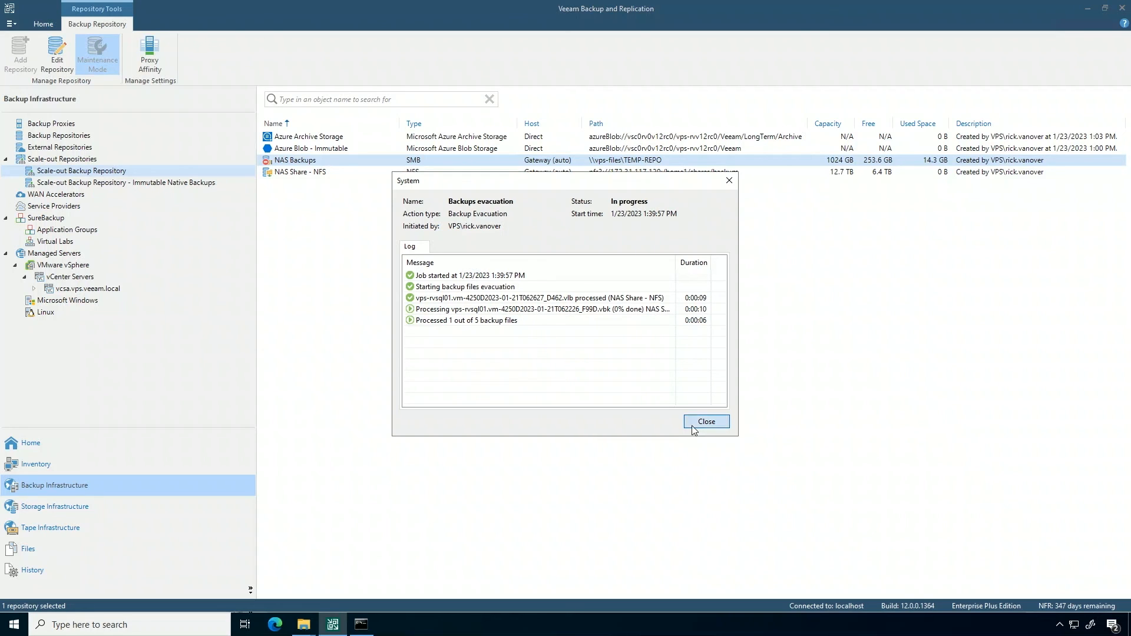
click(705, 422)
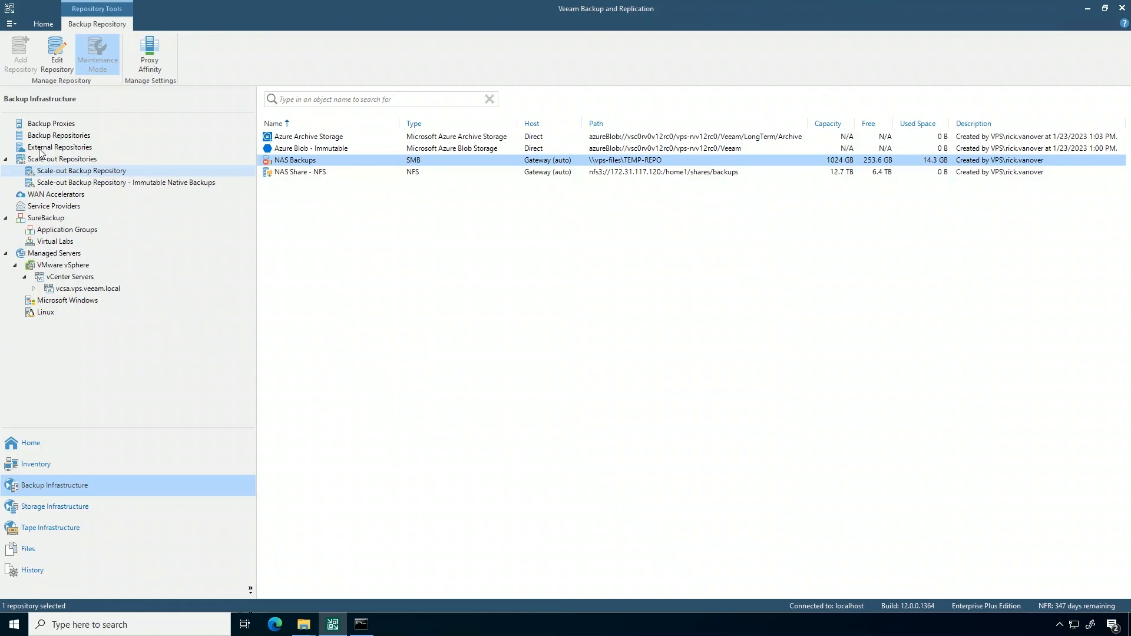